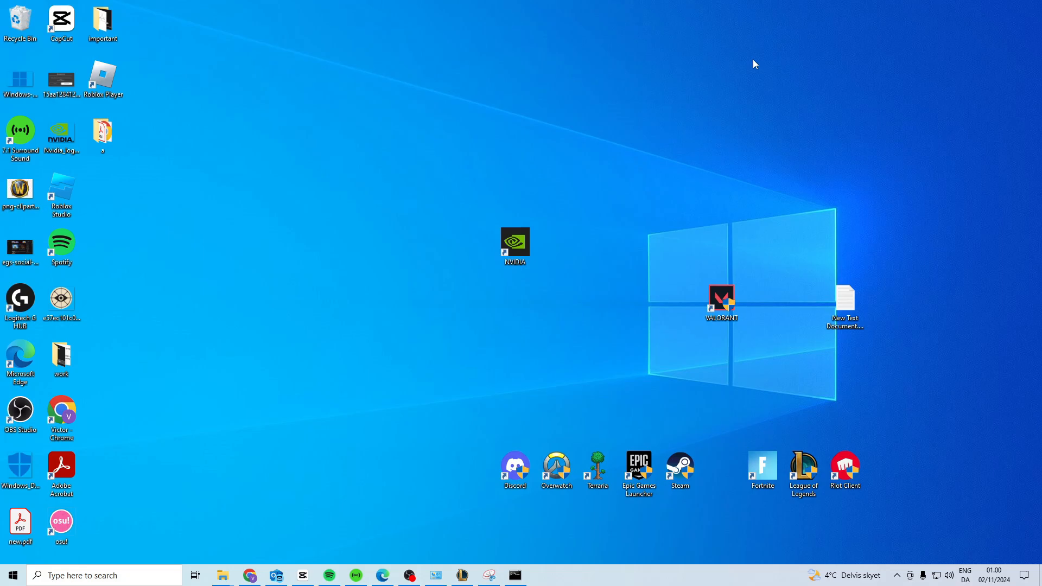
mouse_move(196, 432)
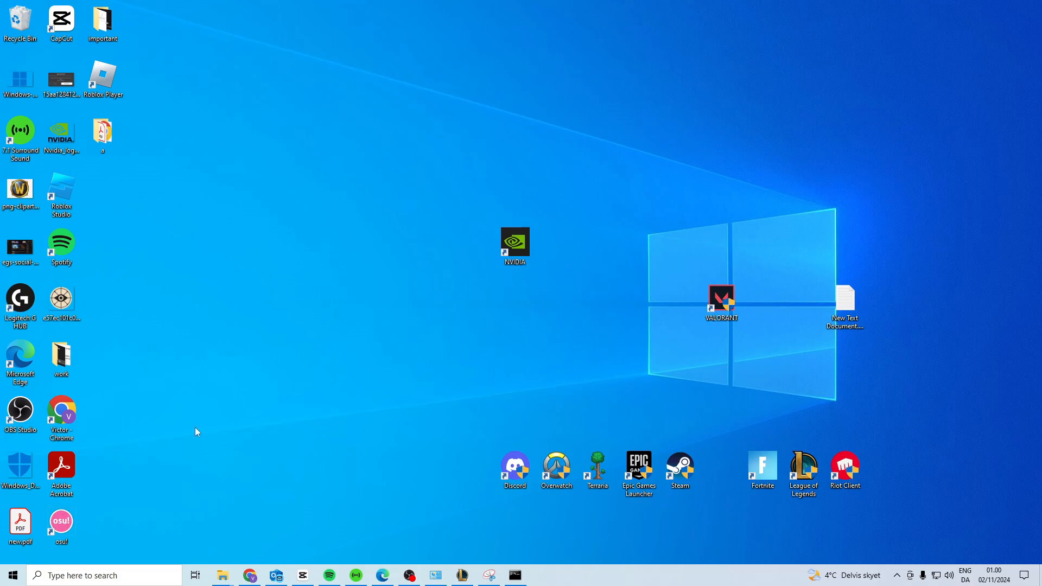
Search the taskbar for 'about your PC' to reach the About page
type("about your PC")
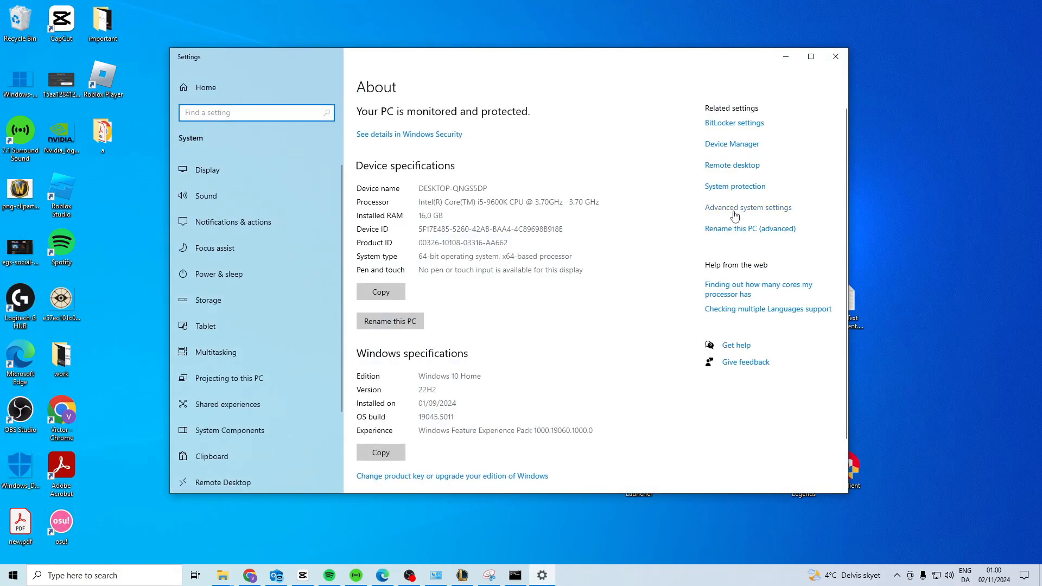
mouse_move(624, 332)
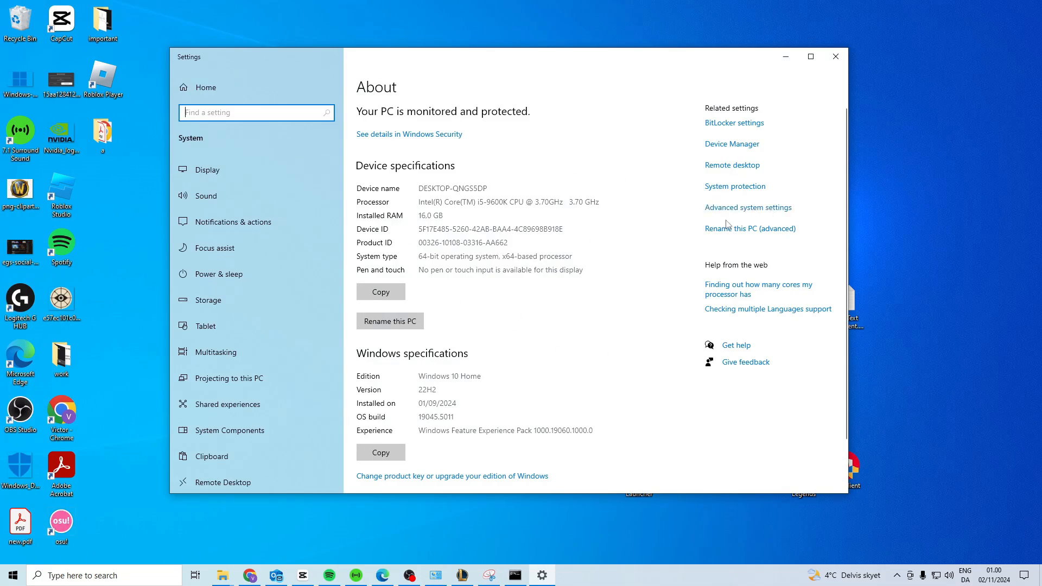
Open Advanced system settings from the About page's related settings
left_click(747, 207)
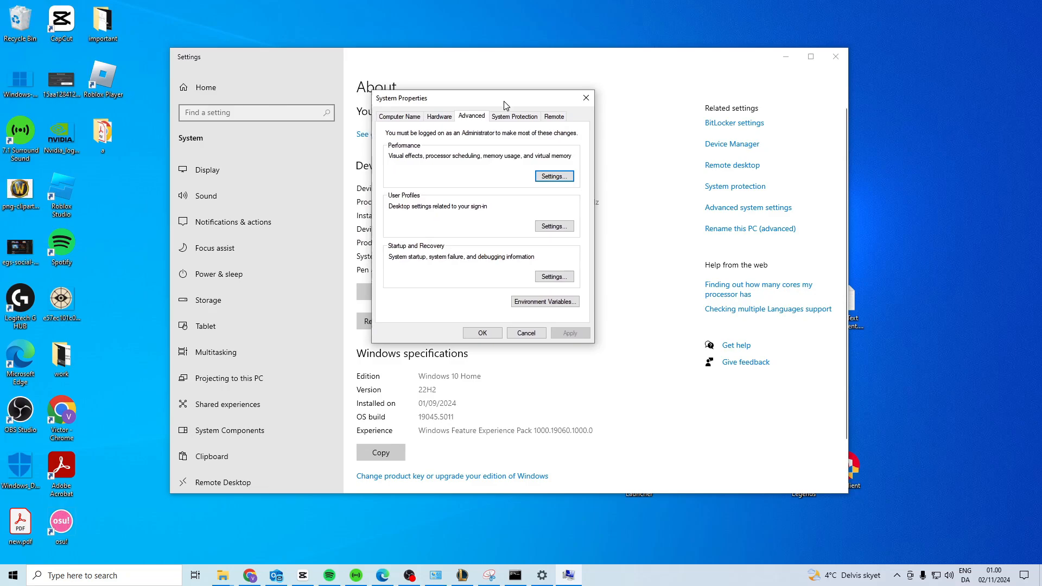
Create system variable _JAVA_OPTIONS = -Xmx512M, save, and bring up Command Prompt's launch options
left_click(544, 301)
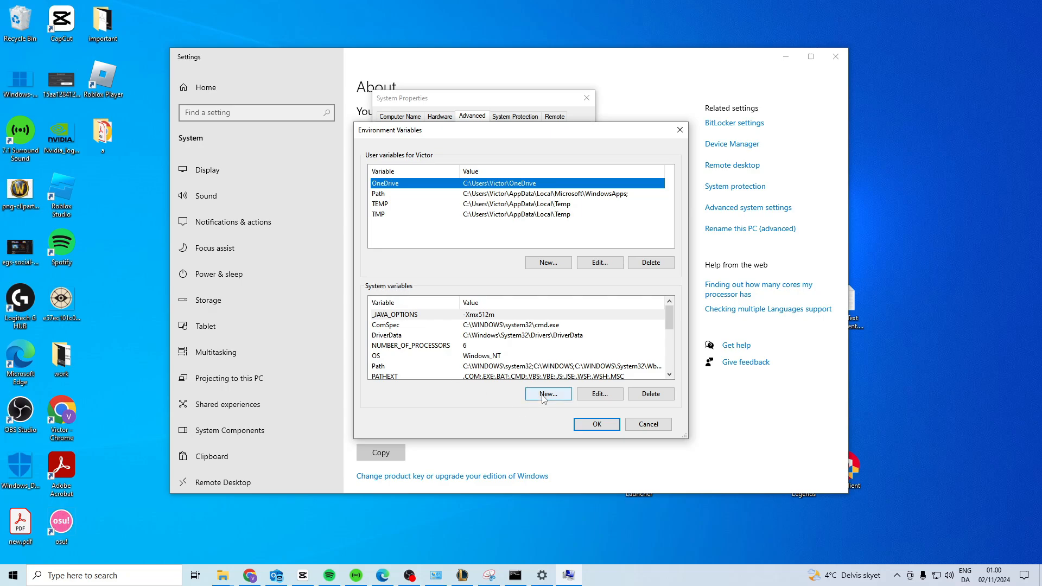
left_click(547, 394)
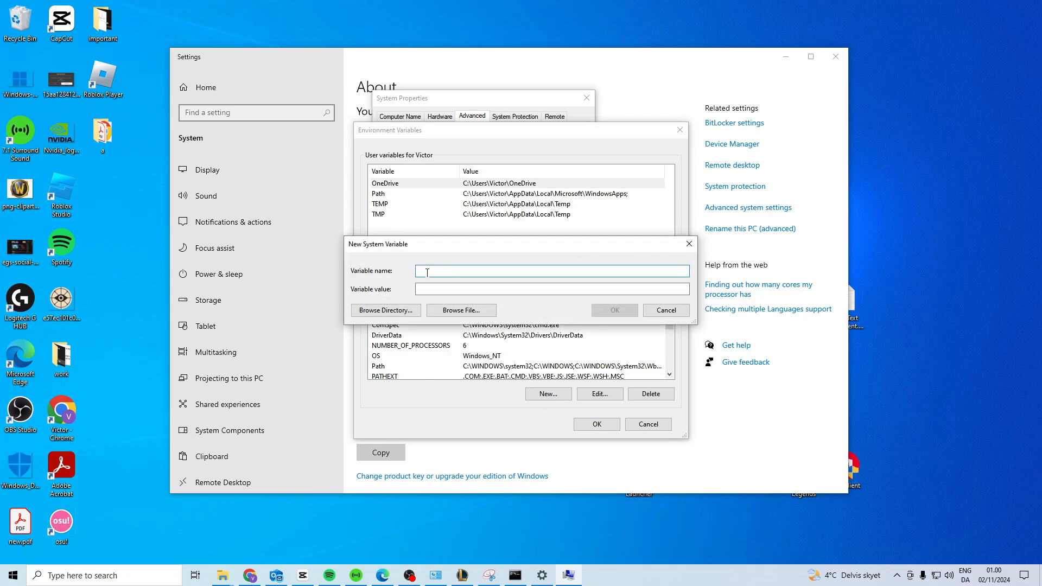
type("JAVA_OPTIONS")
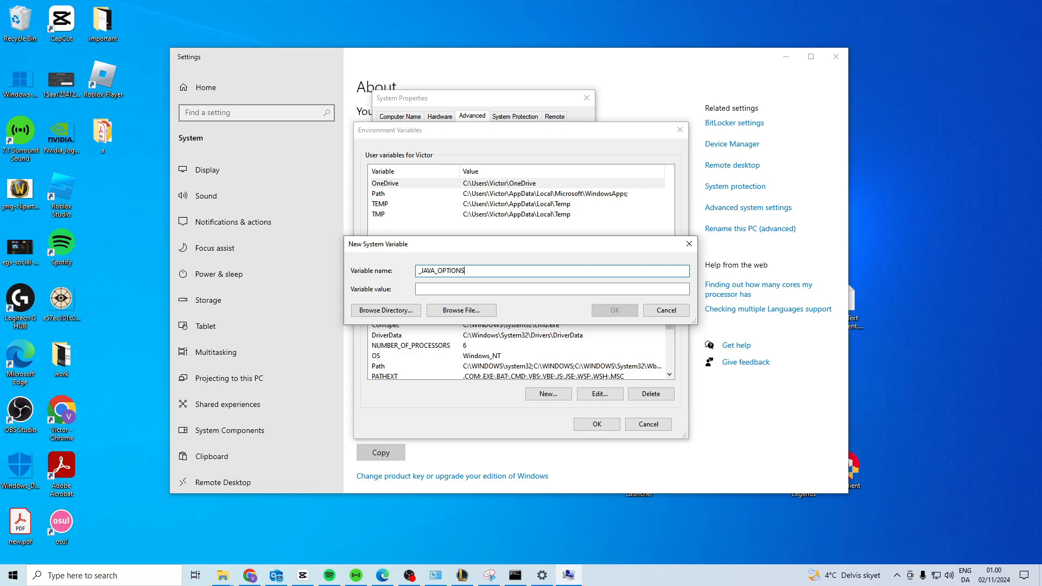
left_click(551, 288)
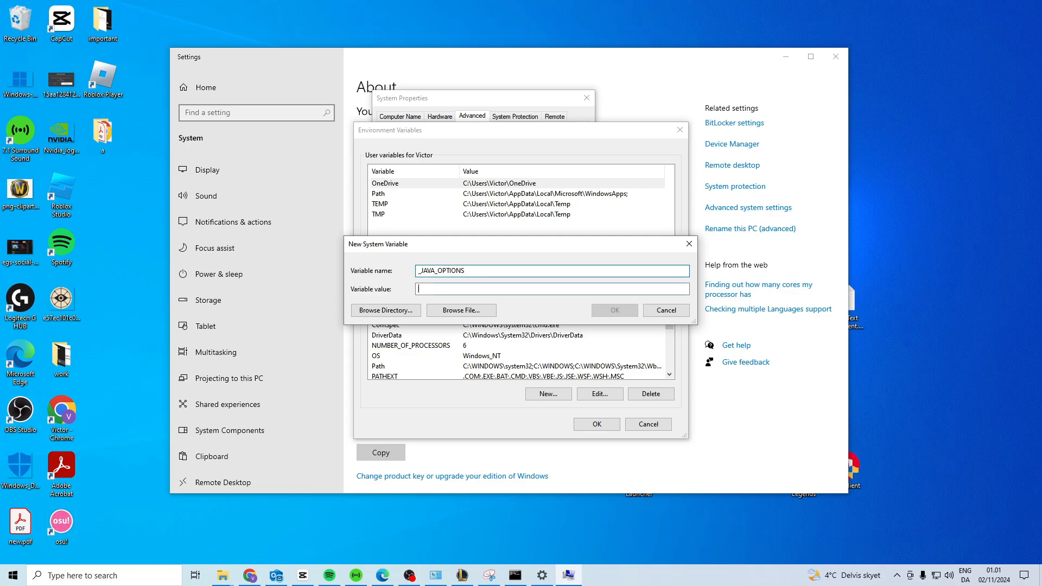
left_click(550, 288)
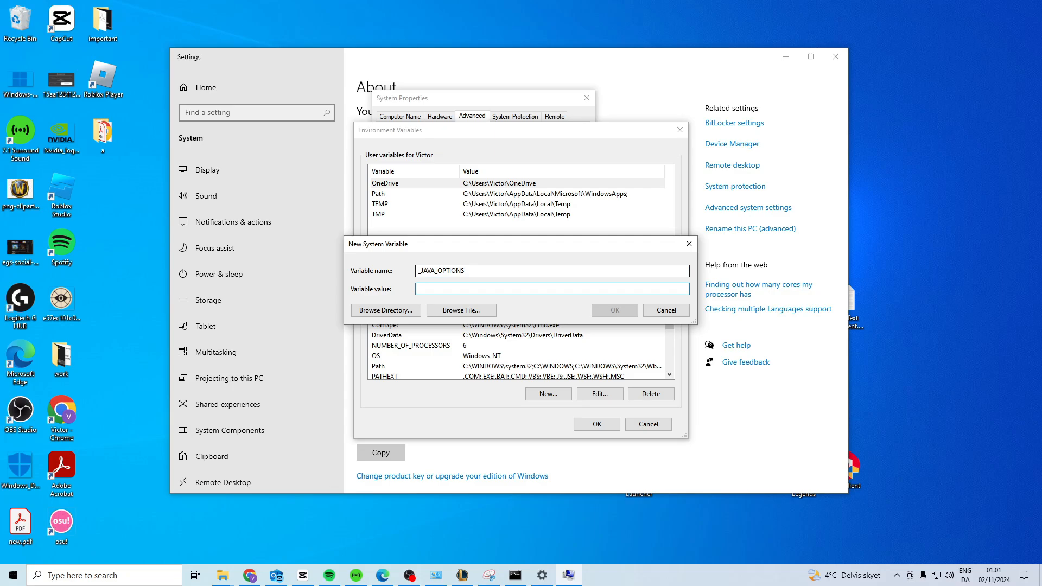
type("-Xmx51")
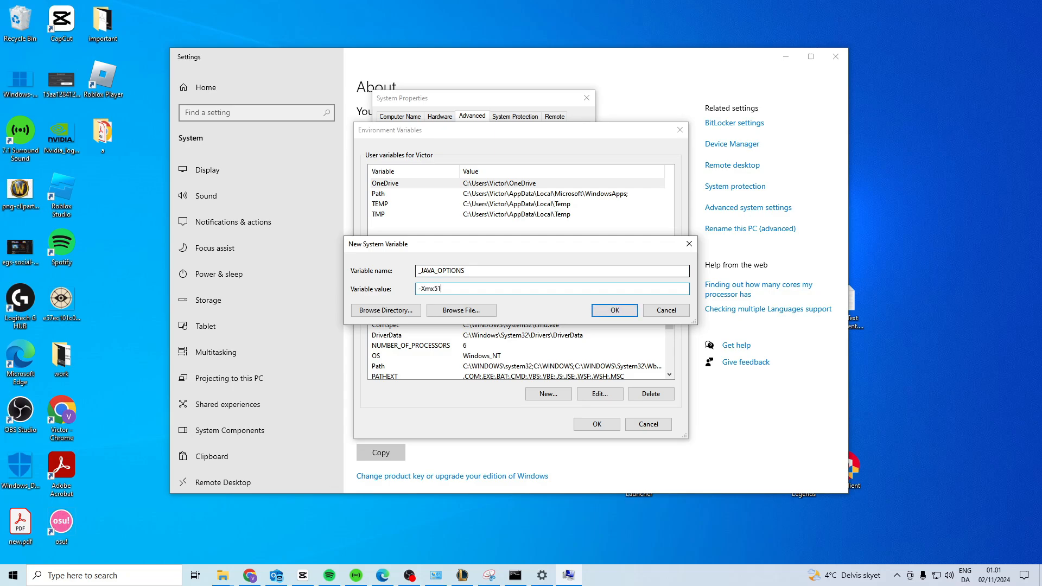
type("2M")
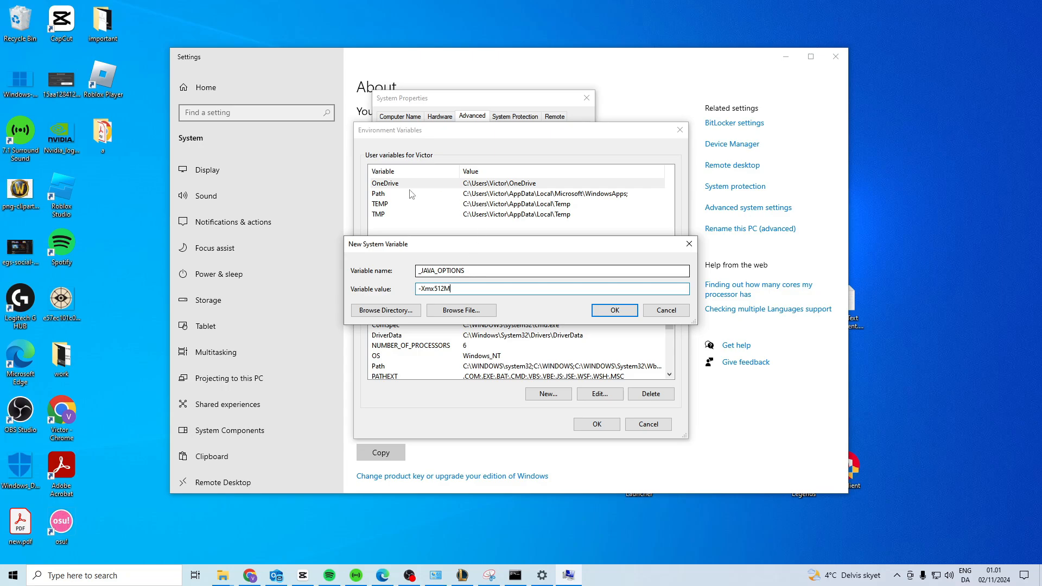
left_click(612, 311)
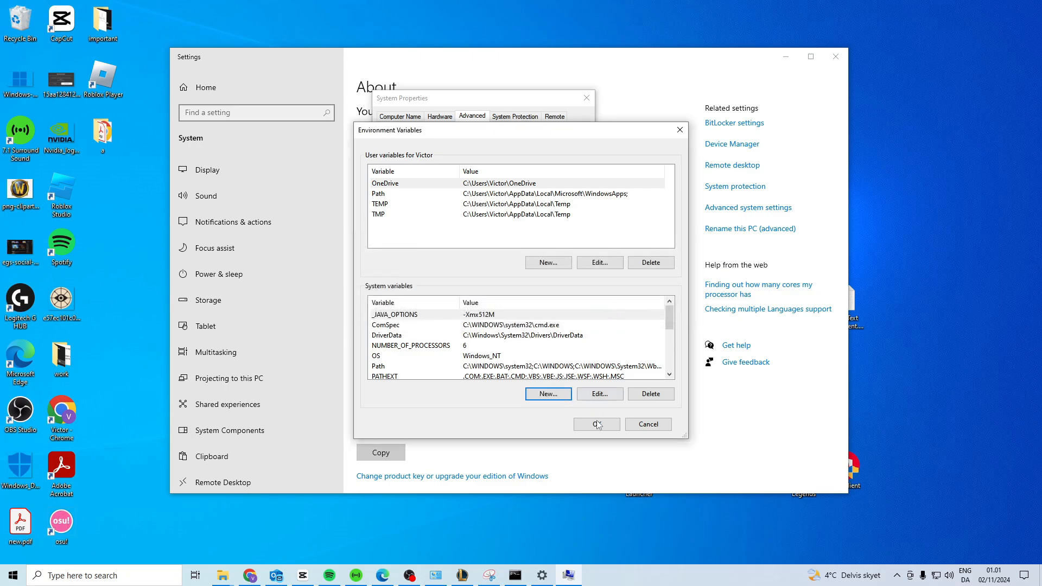
left_click(595, 424)
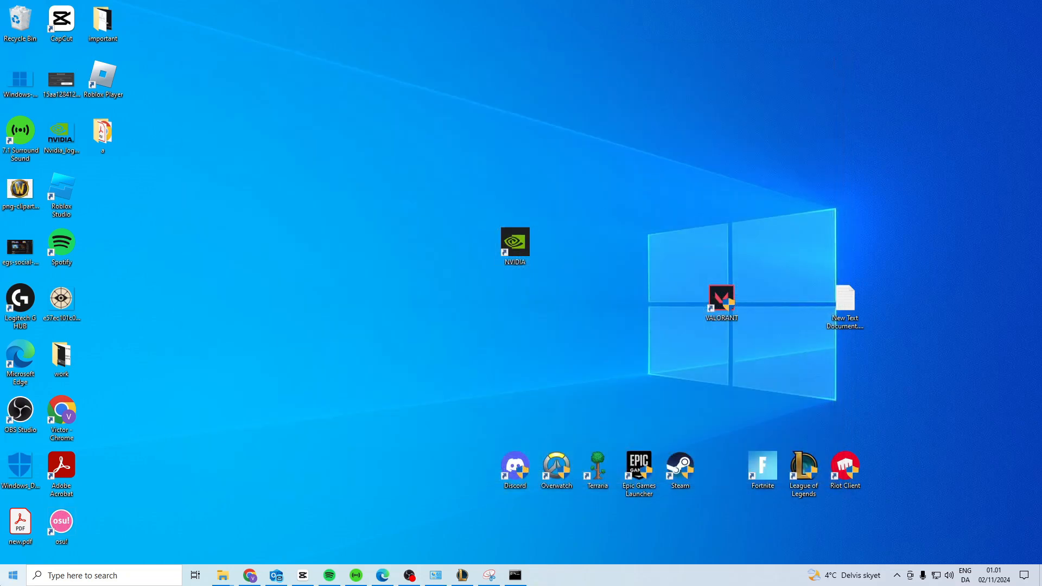
right_click(90, 278)
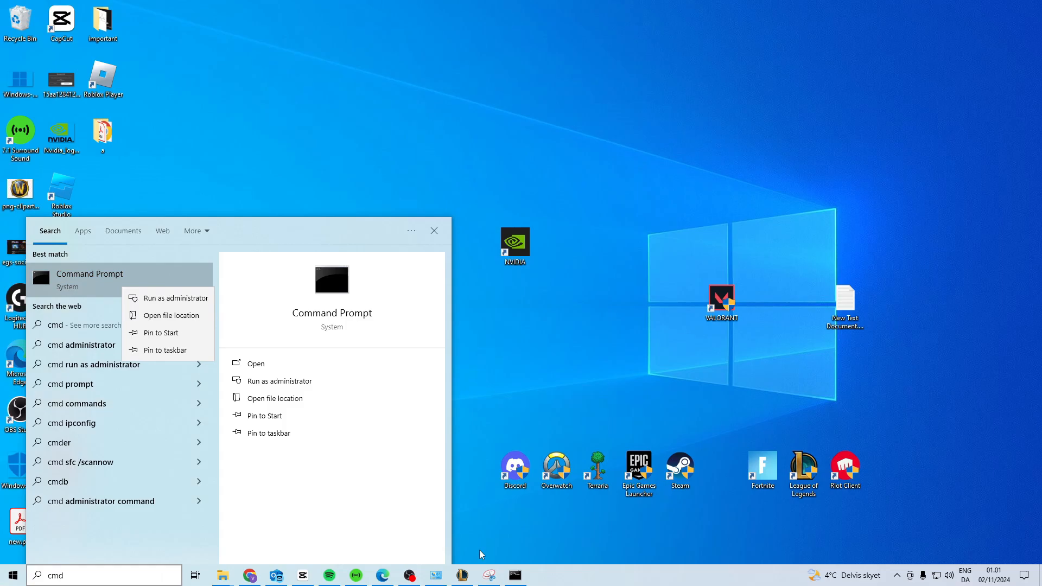
Launch Command Prompt as administrator and run ipconfig /flushdns
left_click(175, 297)
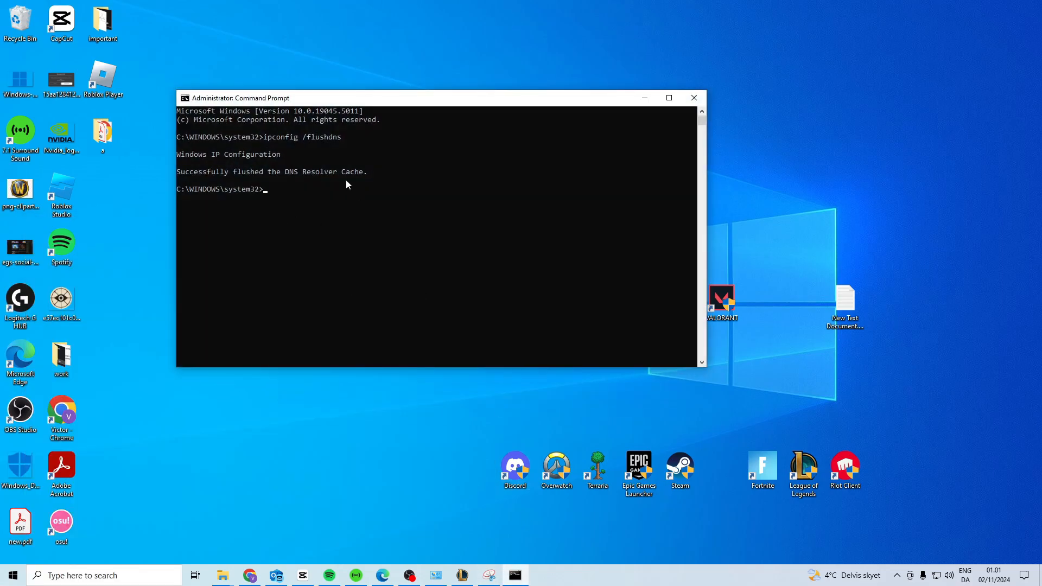
type("ipconfig")
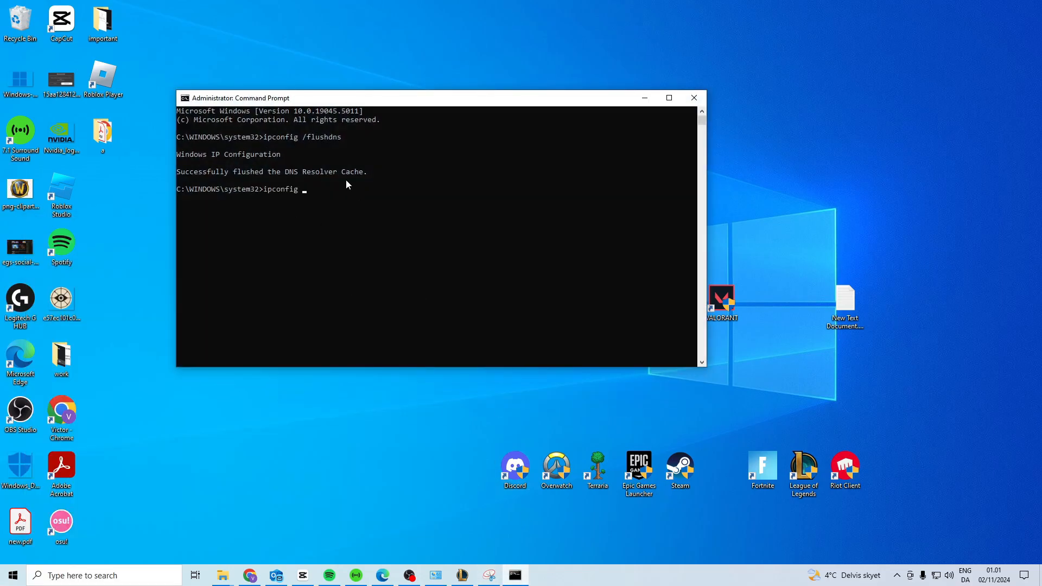
type("/flushdns")
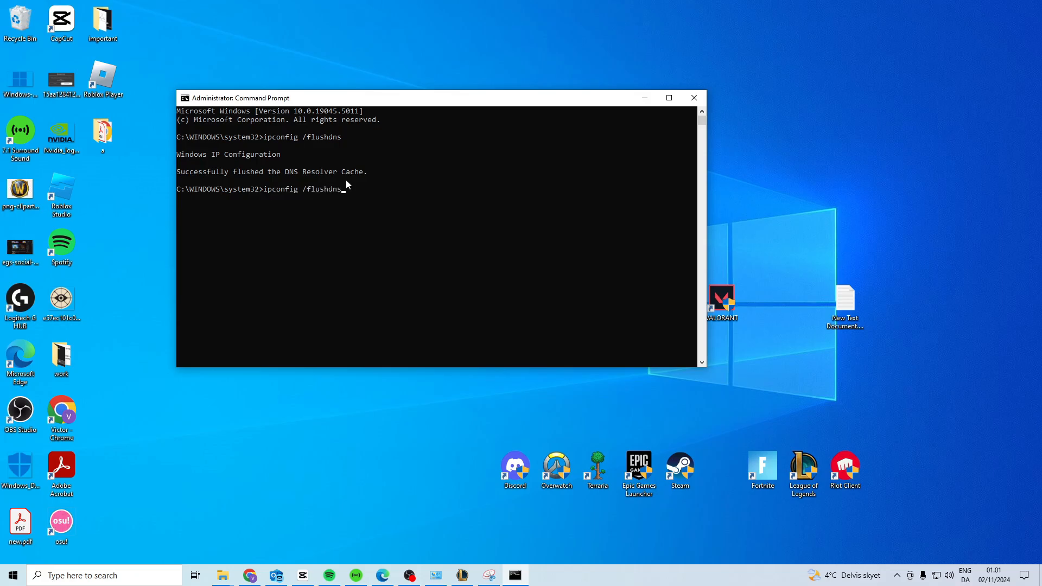
key("Backspace")
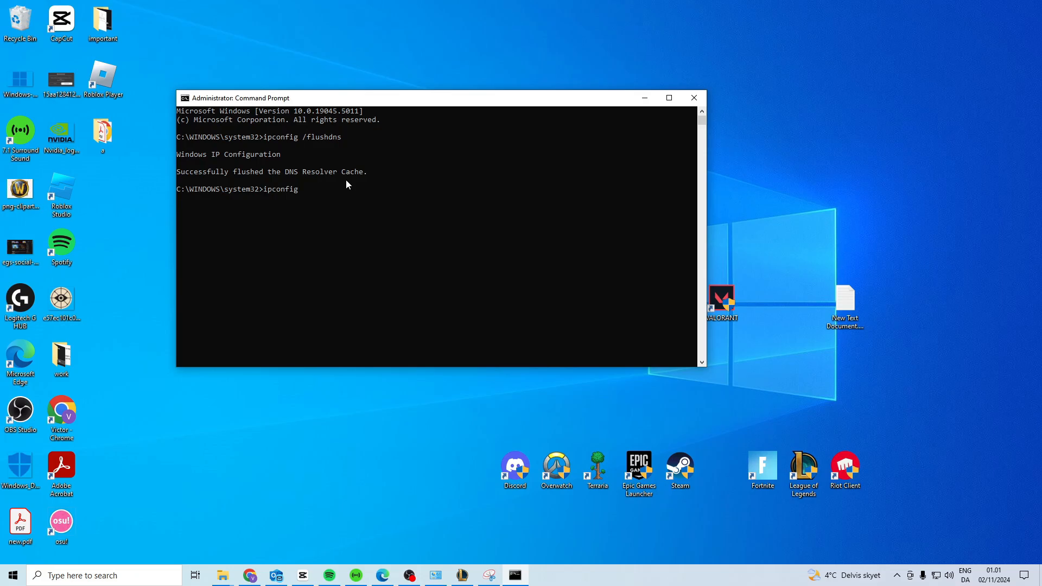
Type further commands (/renew, gpupdate) and close the administrator console
type("/renew")
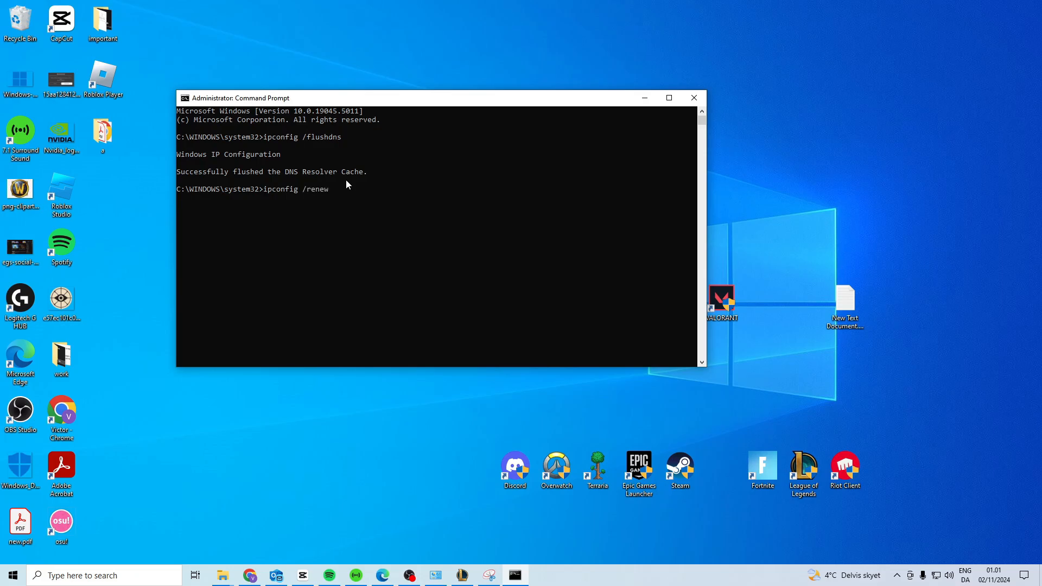
type("gp")
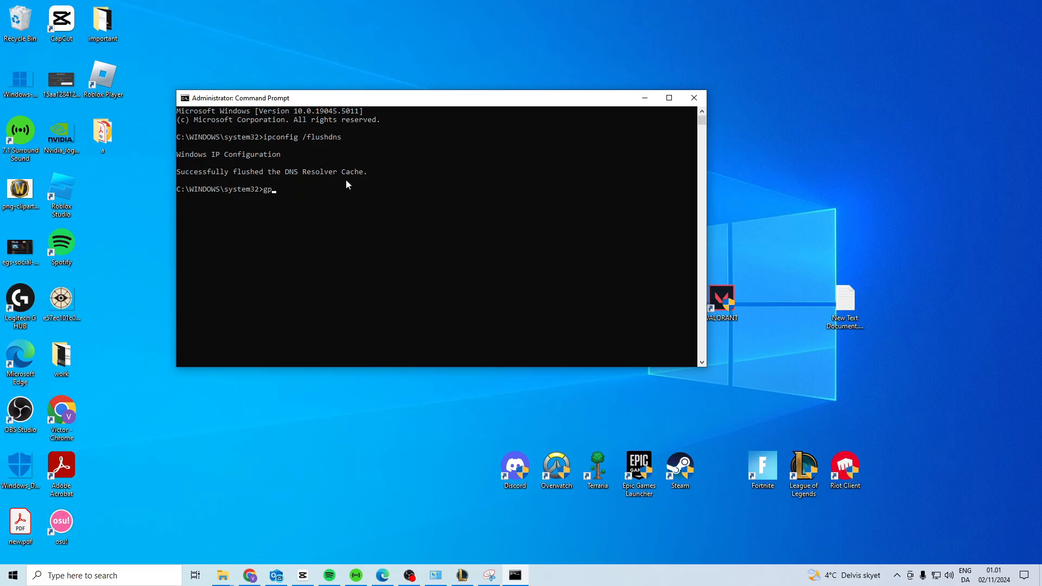
type("update")
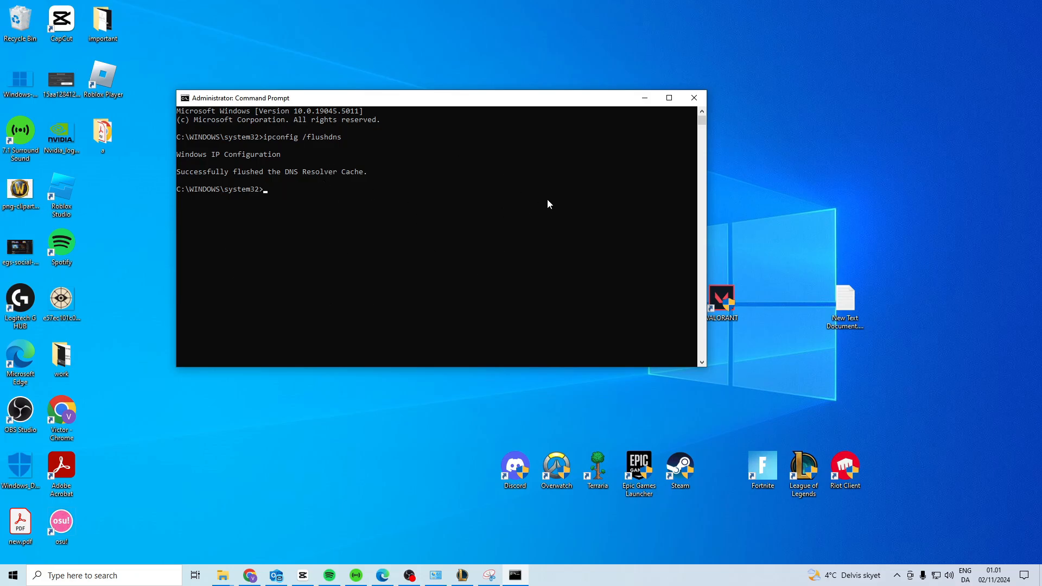
mouse_move(669, 98)
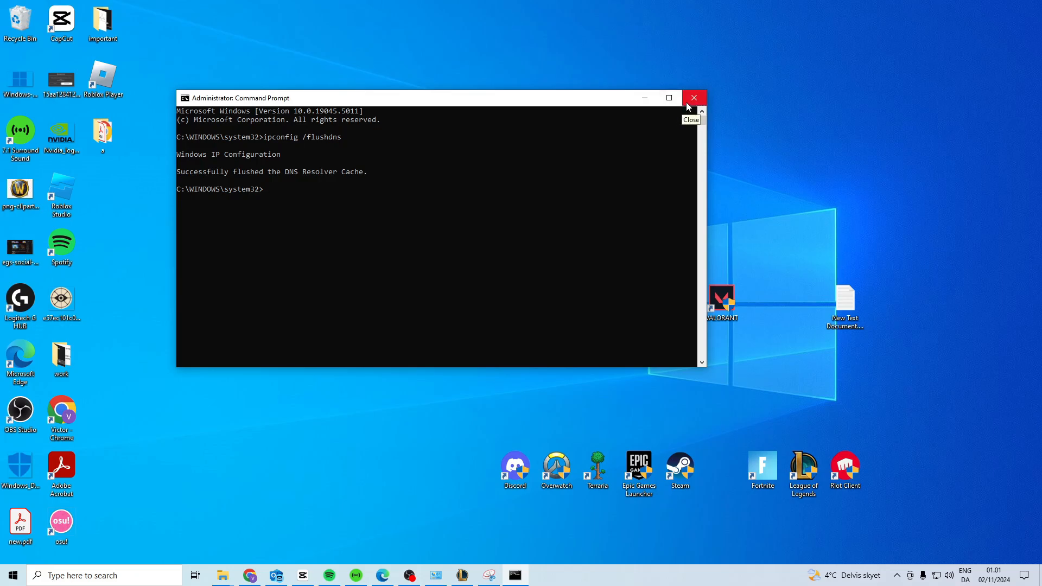
left_click(693, 97)
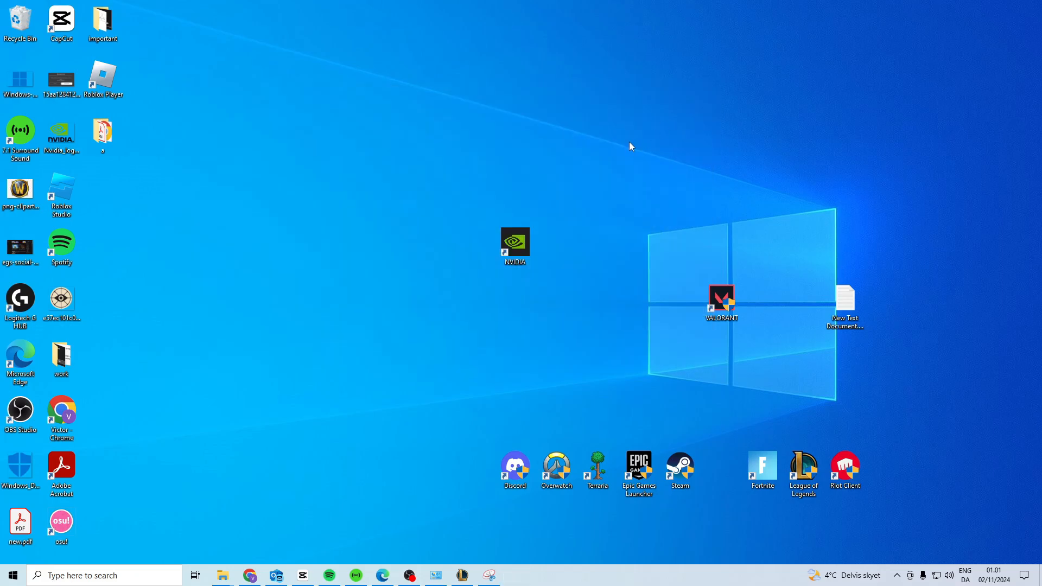